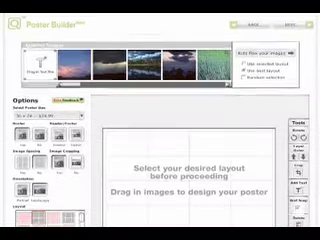
{"action": "scroll", "scroll_direction": "down", "scroll_amount": 3}
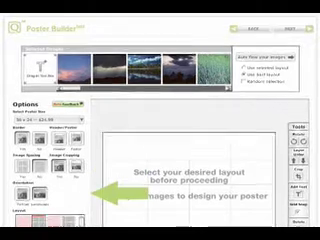
{"action": "scroll", "scroll_direction": "down", "scroll_amount": 3}
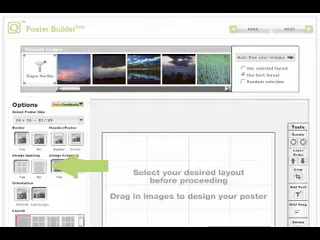
{"action": "scroll", "scroll_direction": "down", "scroll_amount": 3}
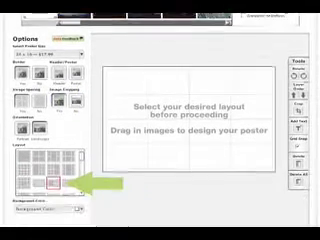
{"action": "scroll", "scroll_direction": "down", "scroll_amount": 3}
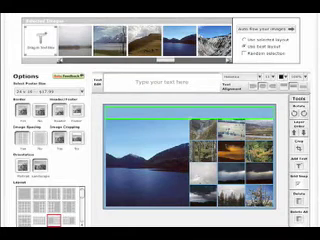
{"action": "type", "text": "Summer Vacation 2007"}
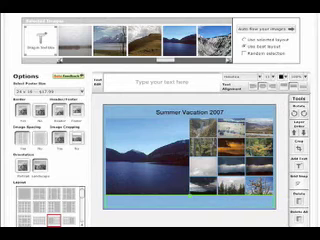
{"action": "type", "text": "Yellowstone National Park"}
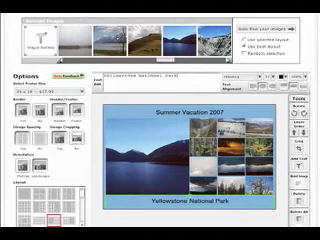